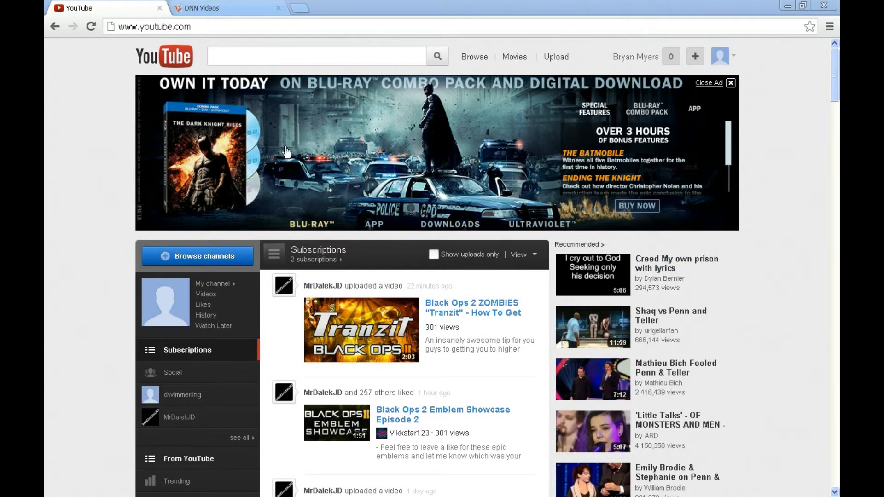
mouse_move(260, 93)
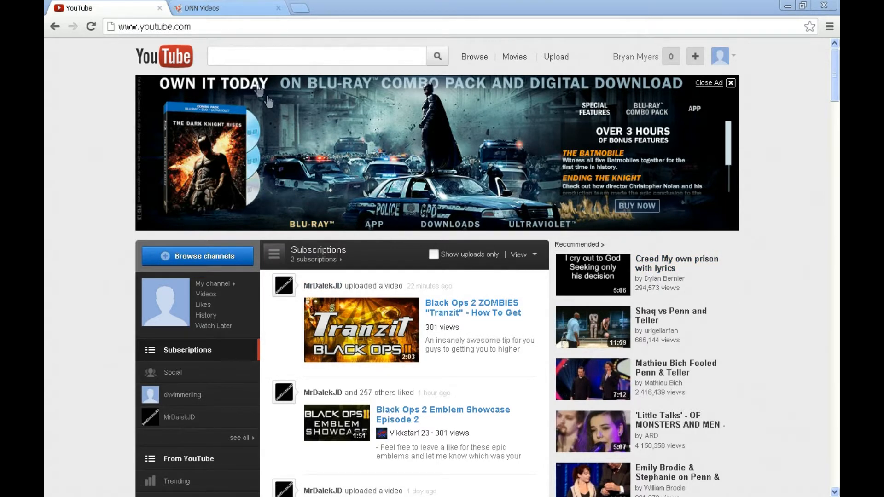
mouse_move(361, 247)
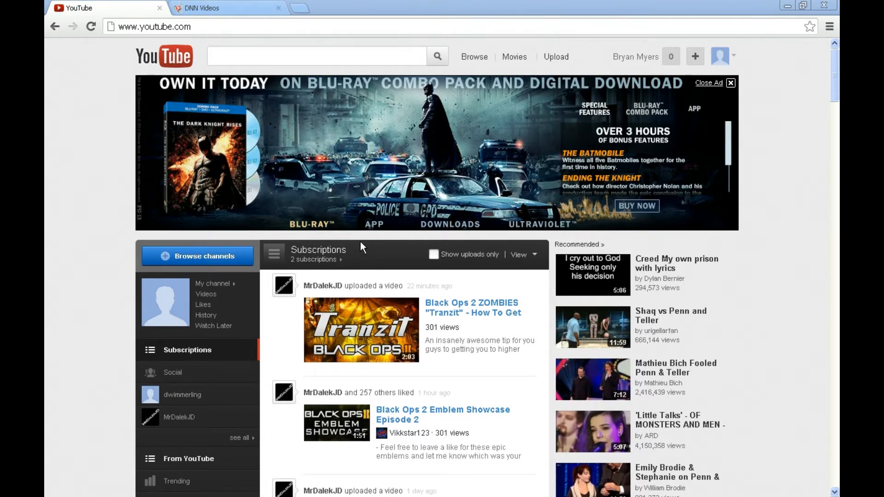
mouse_move(641, 62)
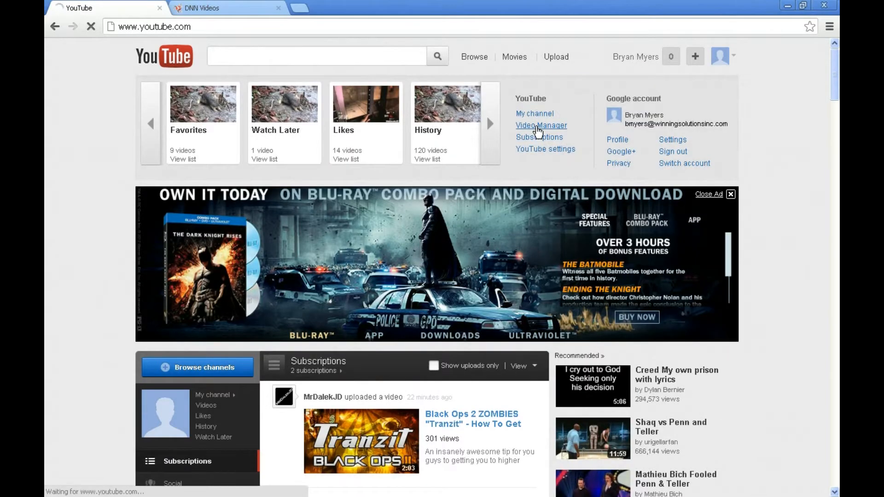
- Open the Baby Rabbit video from the Video Manager uploads list
click(540, 125)
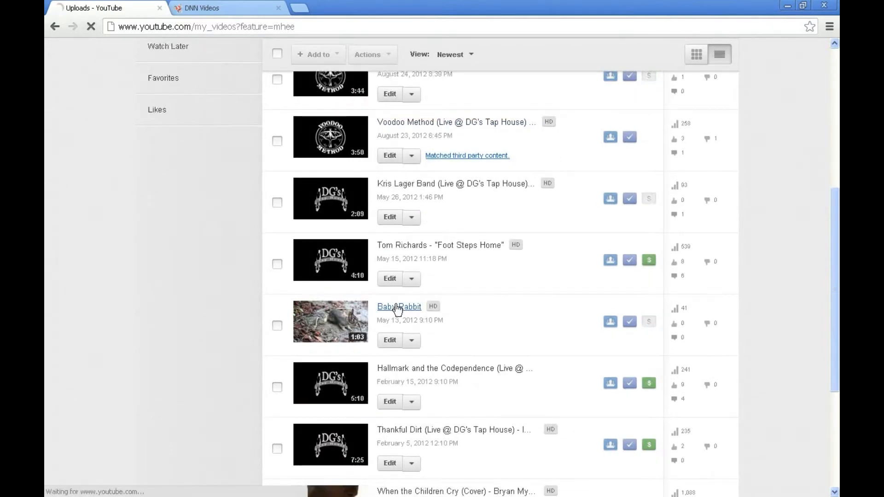
click(398, 306)
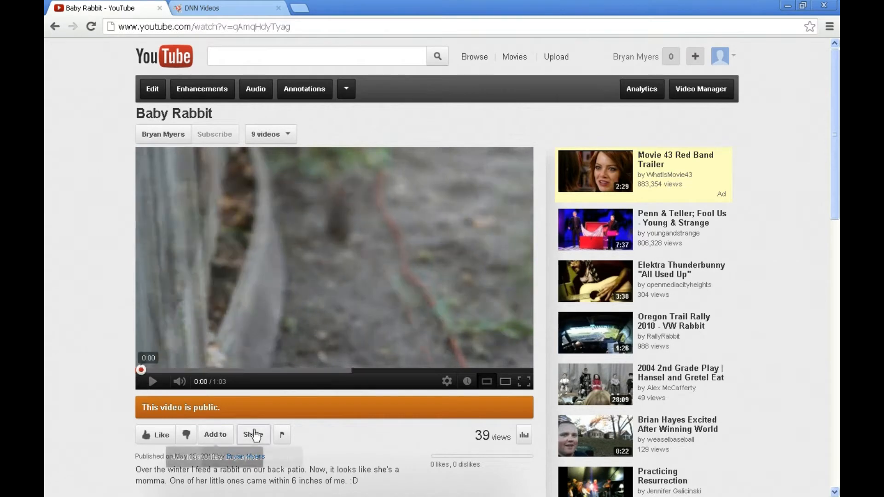
- Open the Share panel below the Baby Rabbit player to reveal its short link
scroll(down, 3)
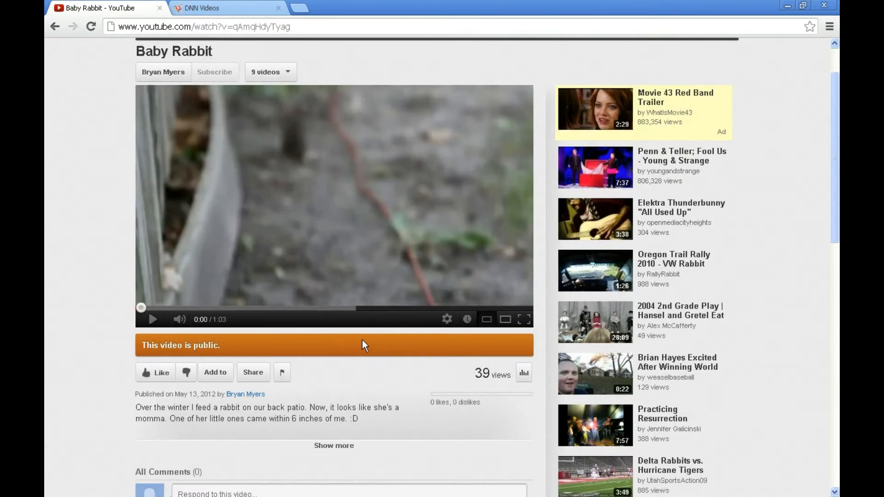
mouse_move(136, 378)
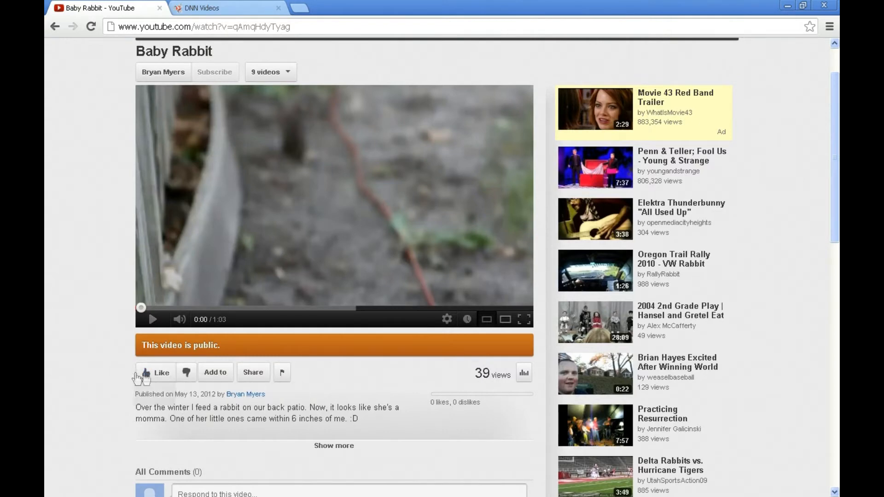
mouse_move(253, 372)
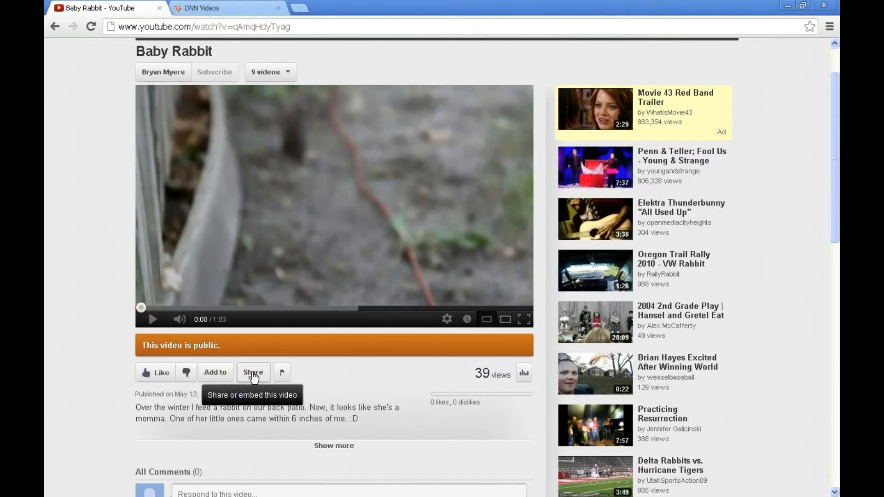
click(253, 372)
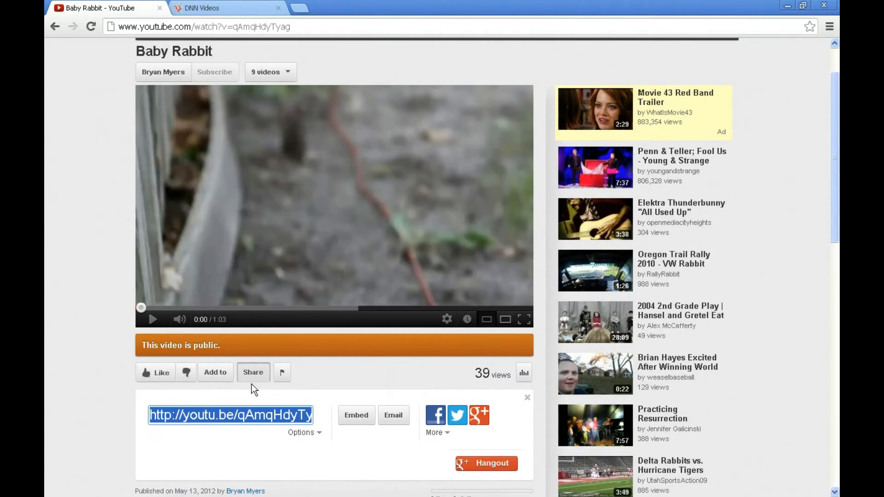
mouse_move(435, 415)
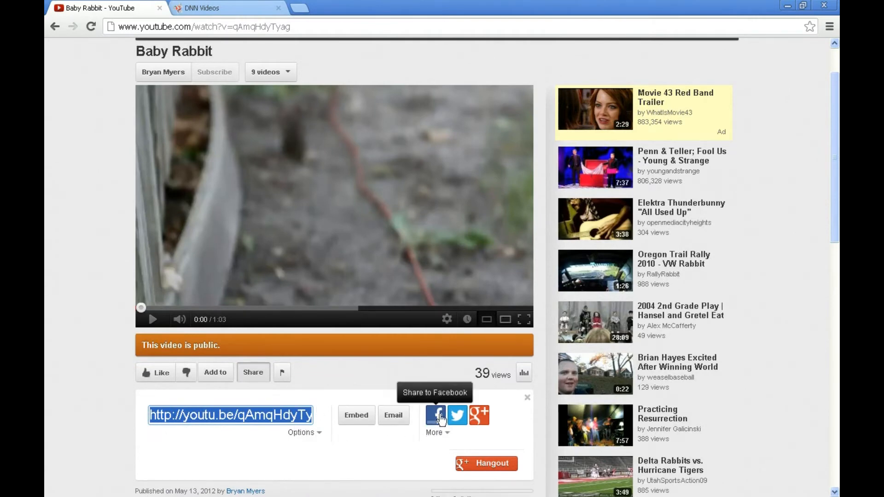
mouse_move(360, 444)
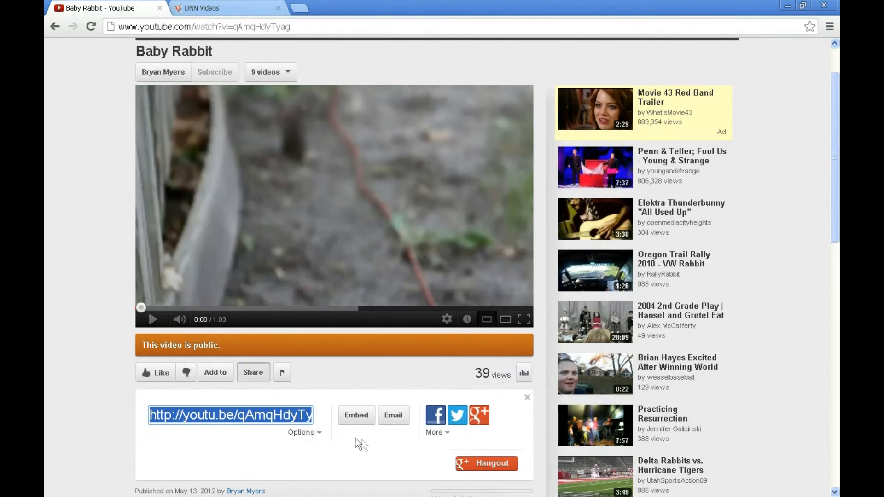
scroll(down, 3)
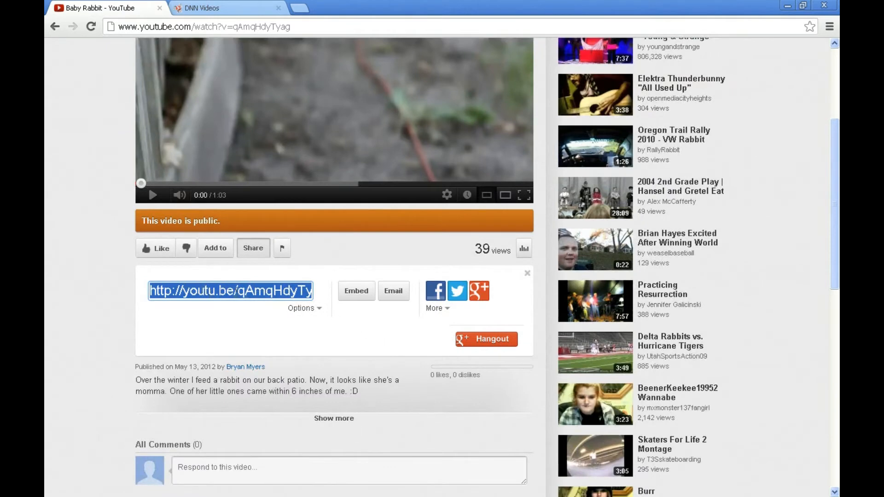
mouse_move(253, 375)
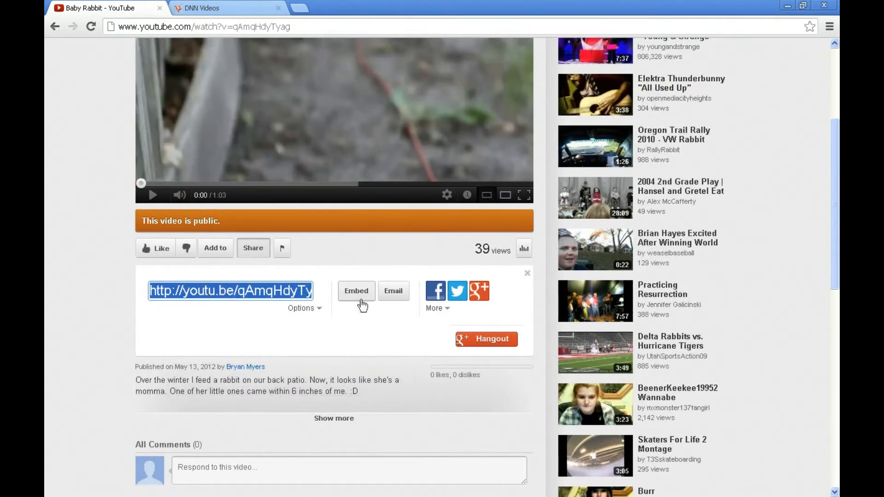
mouse_move(355, 293)
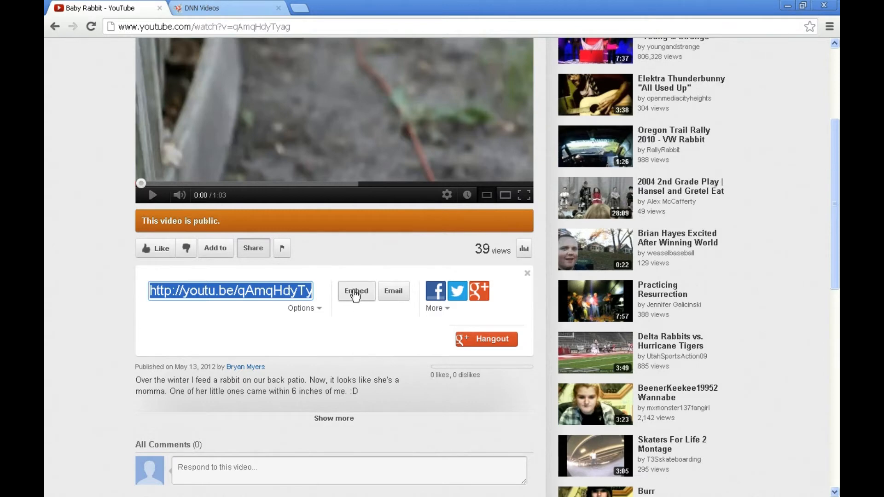
- Show the Baby Rabbit iframe embed code and copy it
click(356, 291)
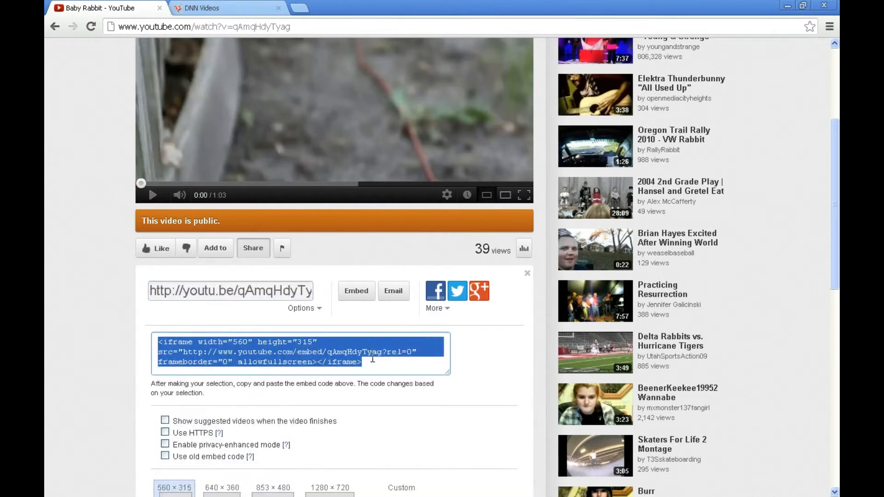
scroll(down, 3)
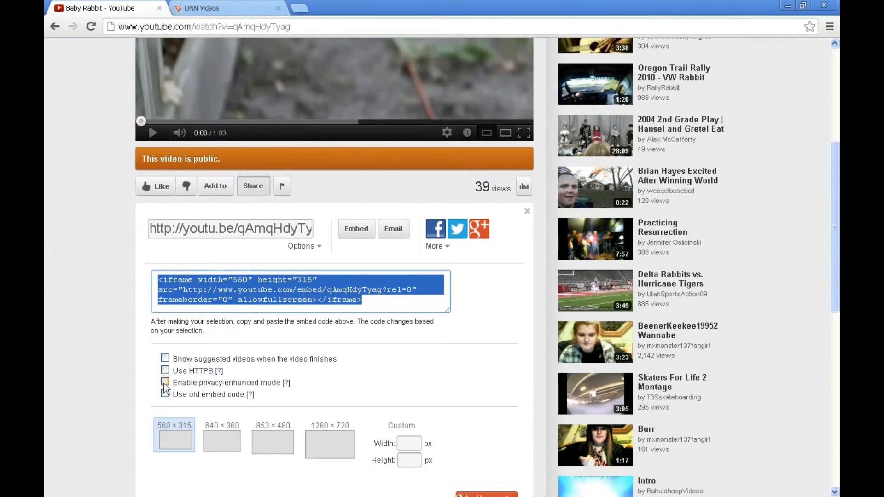
scroll(down, 3)
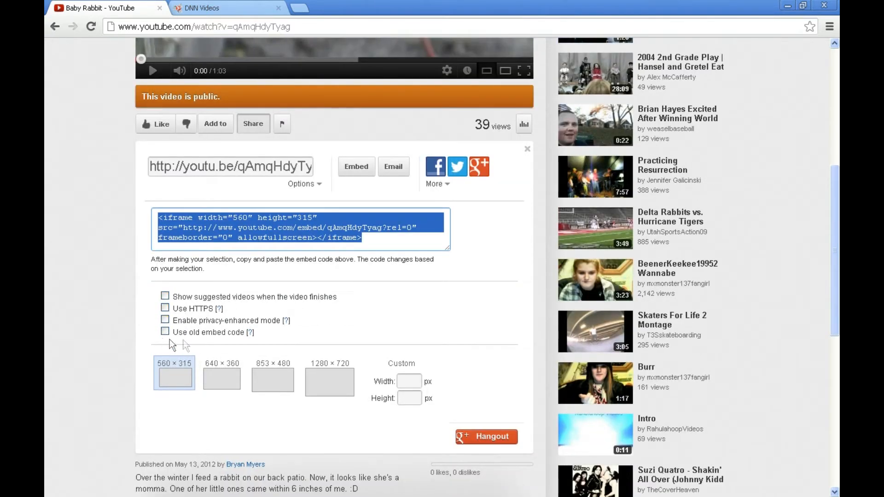
click(409, 381)
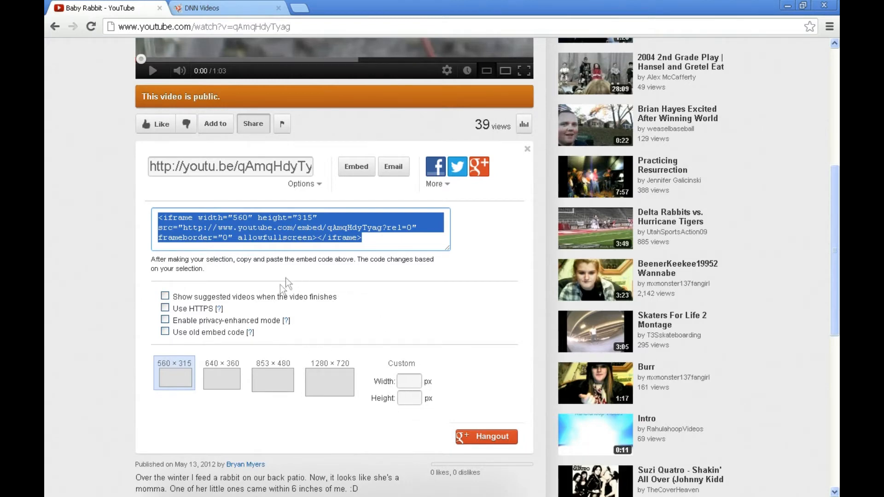
mouse_move(332, 270)
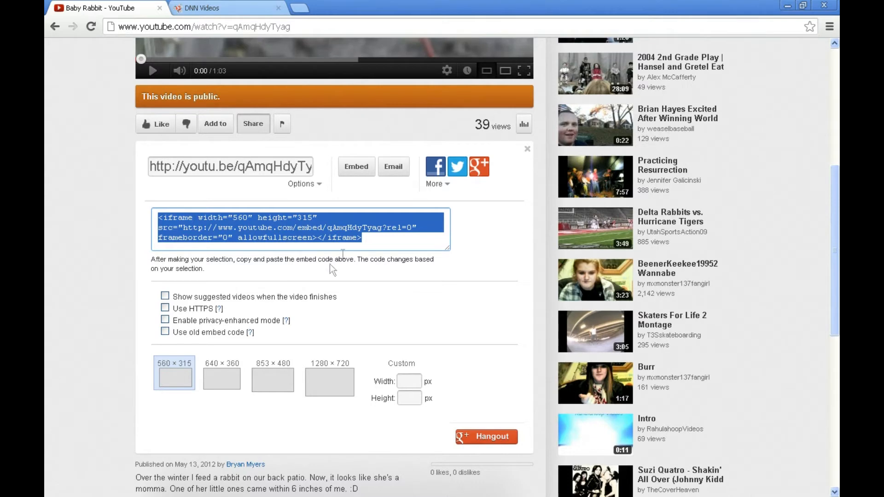
mouse_move(343, 254)
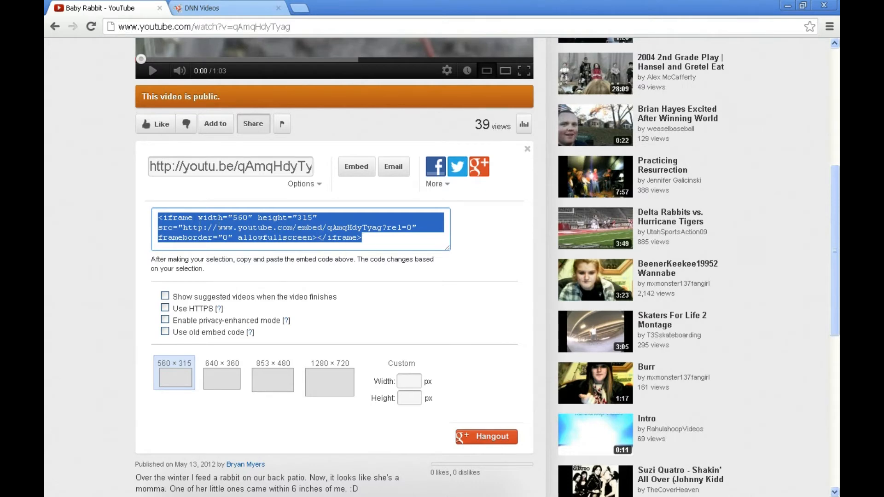
right_click(299, 231)
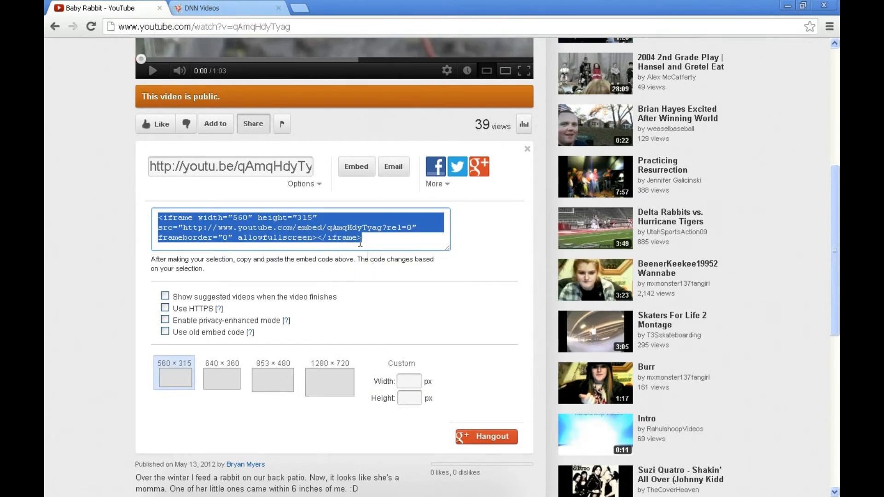
mouse_move(310, 274)
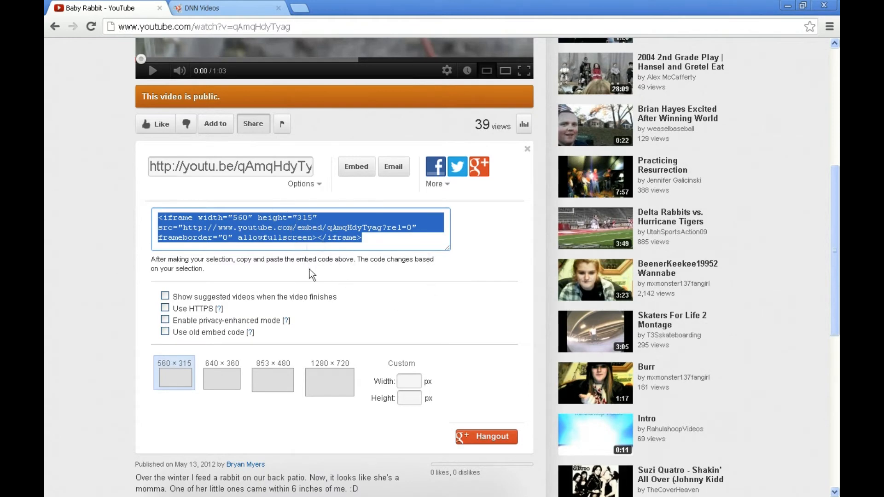
mouse_move(392, 166)
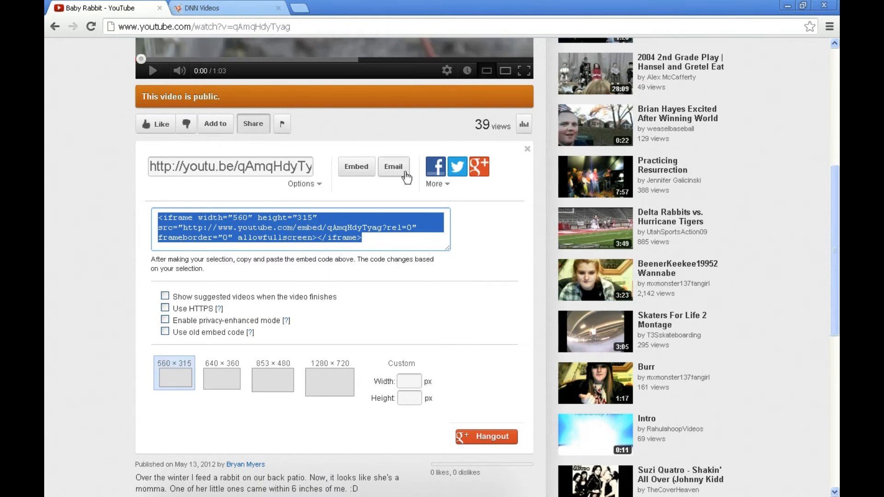
- Switch to the DNN Videos page and open the Add Module panel from Modules
click(200, 8)
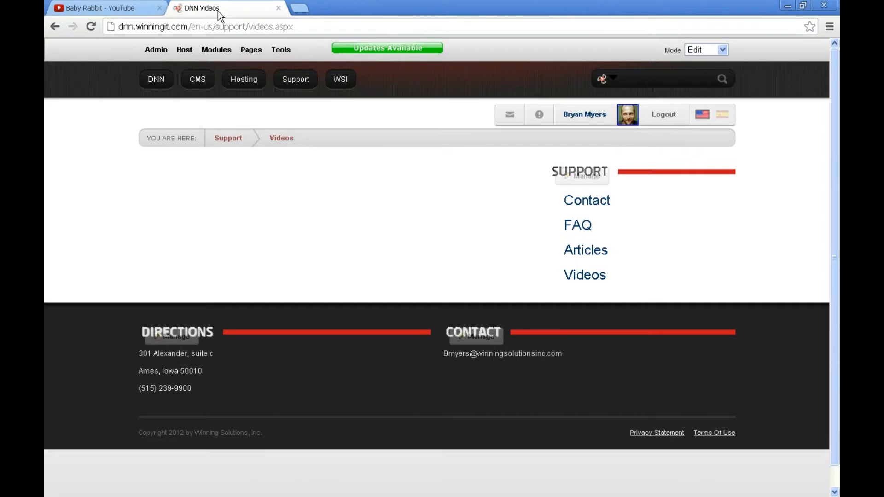
mouse_move(423, 215)
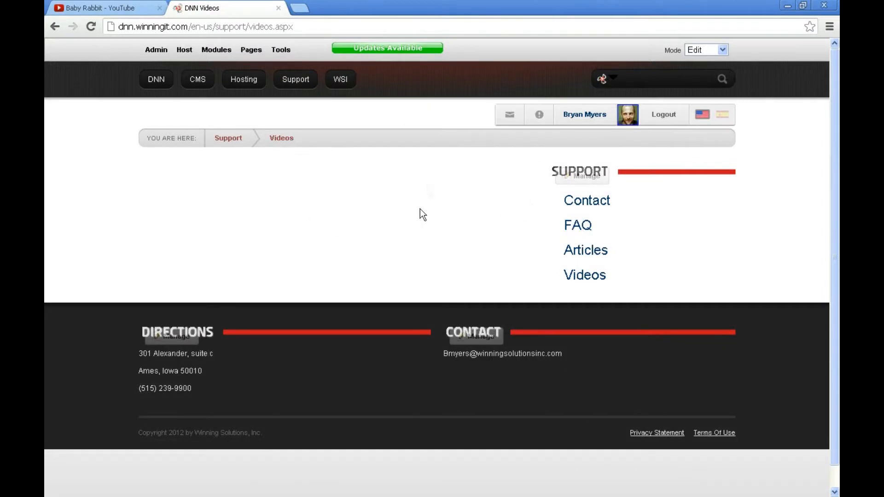
mouse_move(585, 114)
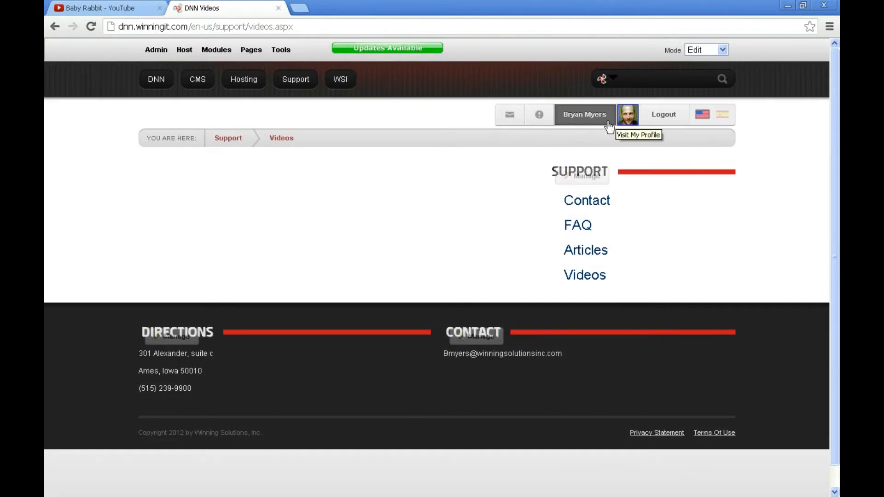
mouse_move(231, 166)
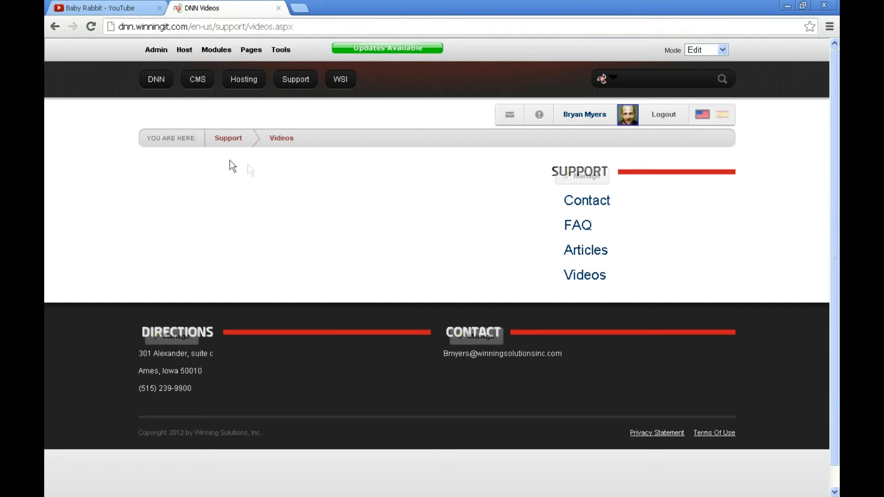
mouse_move(276, 180)
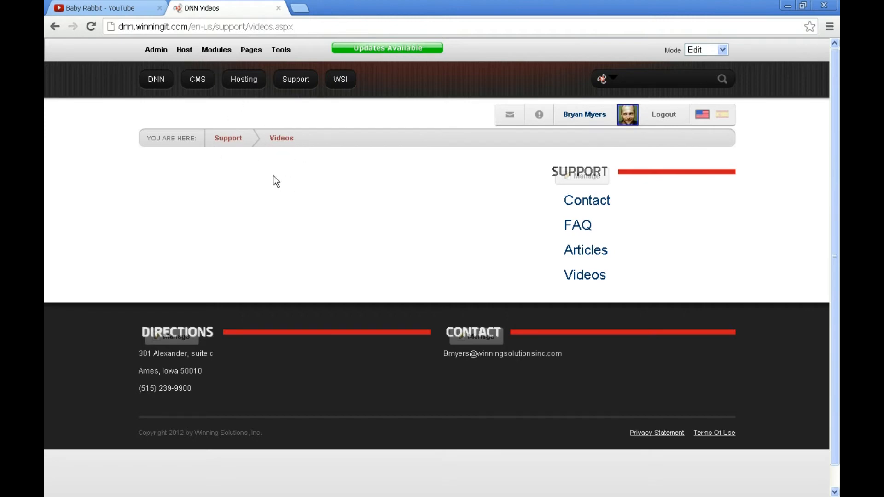
click(216, 49)
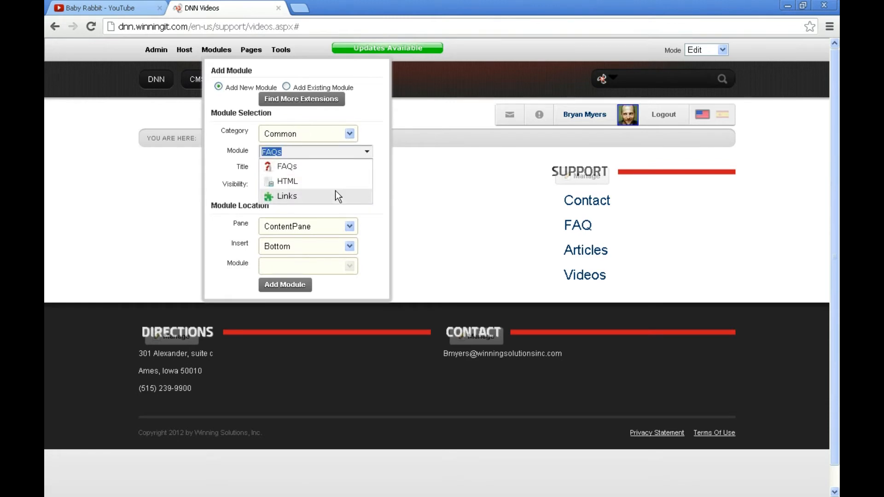
- Add an HTML module titled 'Video' to the LeftPane
click(287, 181)
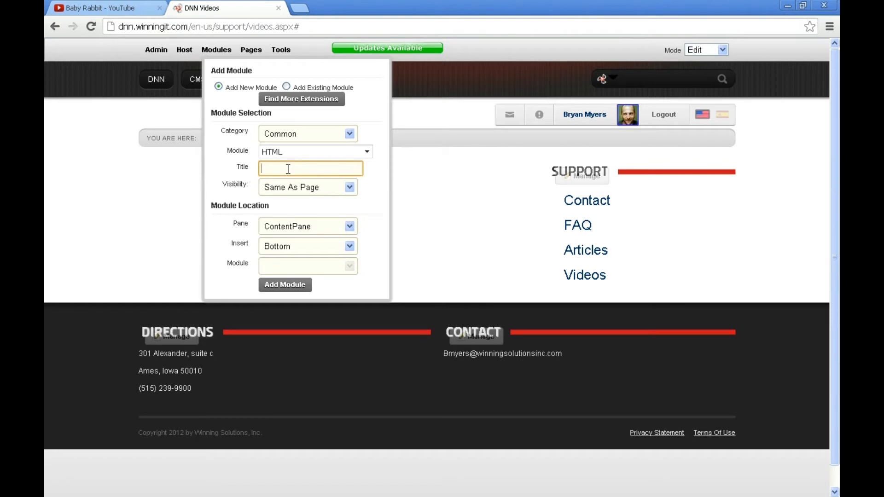
text(Video)
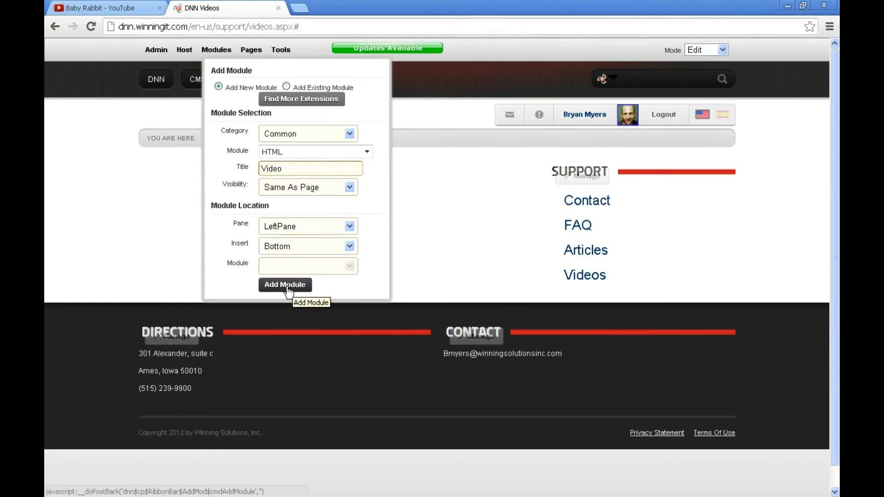
click(285, 285)
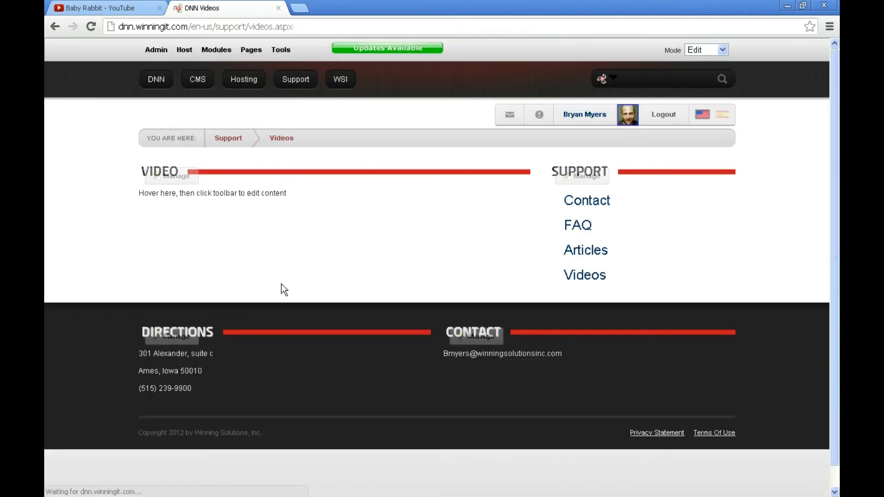
mouse_move(210, 181)
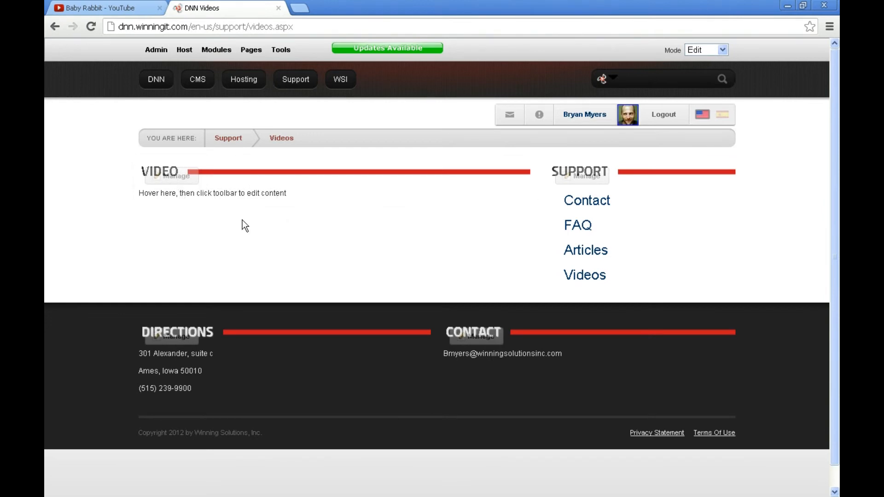
- Open Edit Content from the Video module's Manage menu
click(172, 176)
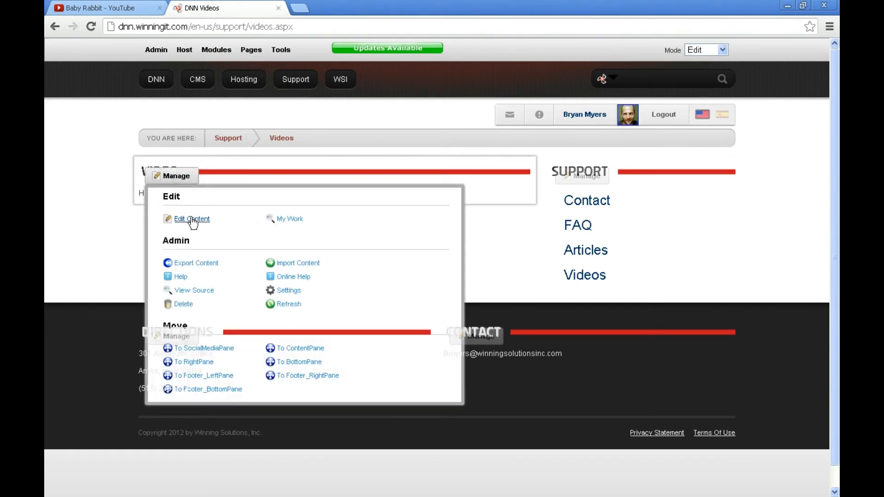
click(191, 219)
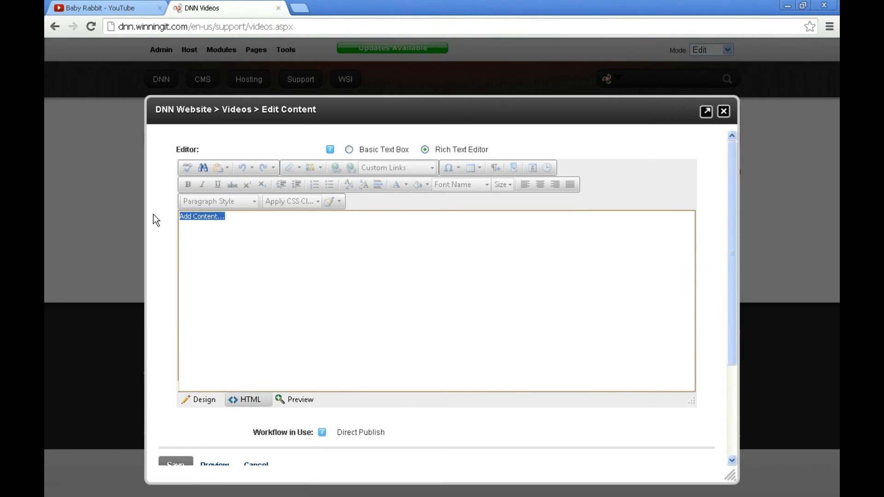
- Paste the YouTube iframe embed code into the Video module editor and save
click(218, 227)
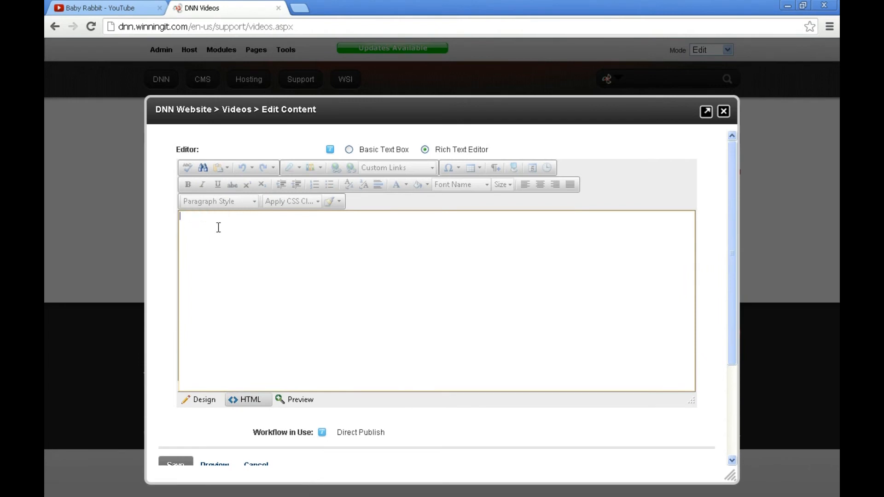
right_click(219, 227)
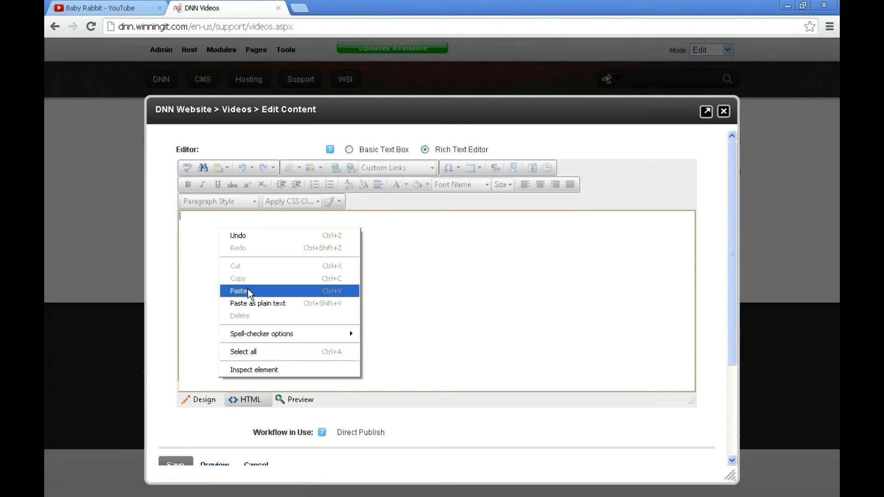
click(239, 291)
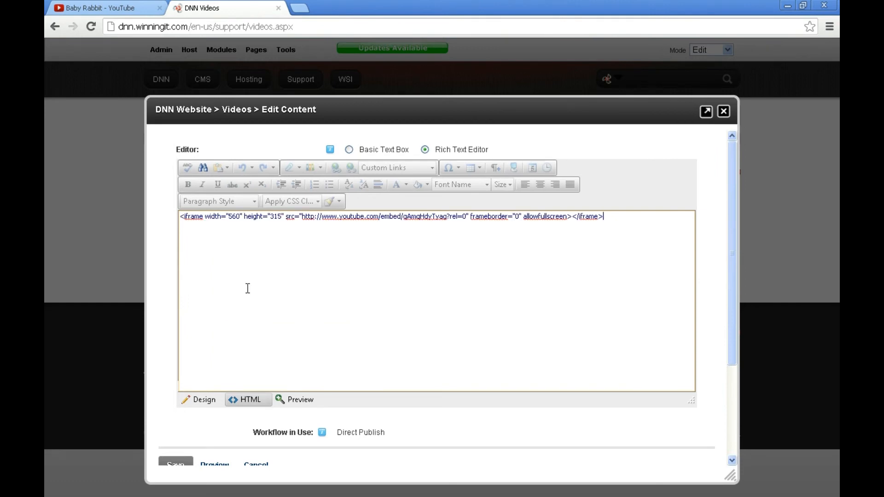
mouse_move(375, 253)
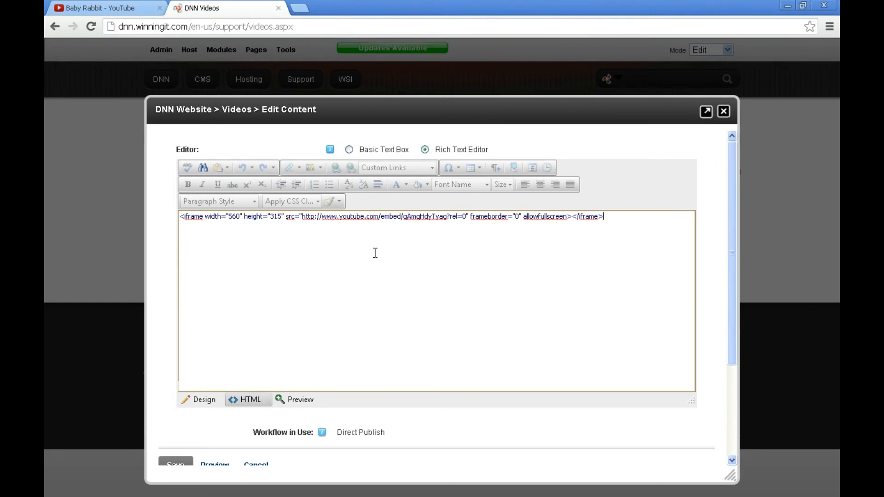
mouse_move(646, 246)
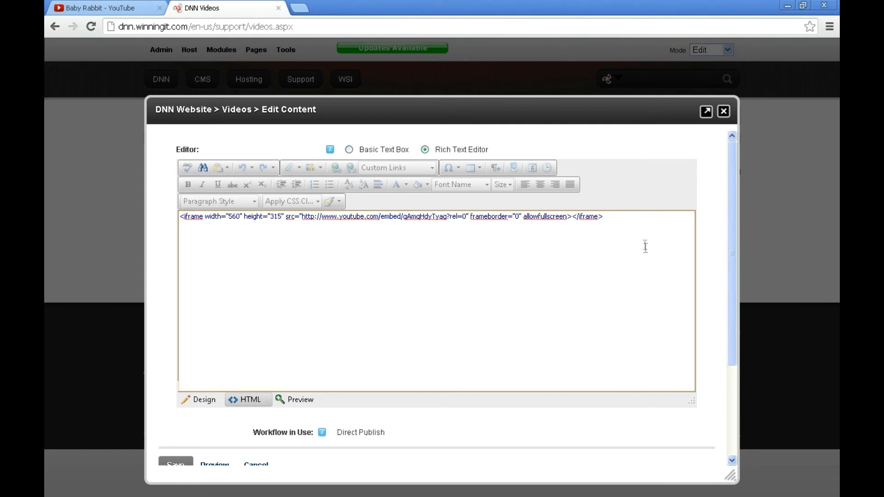
scroll(down, 3)
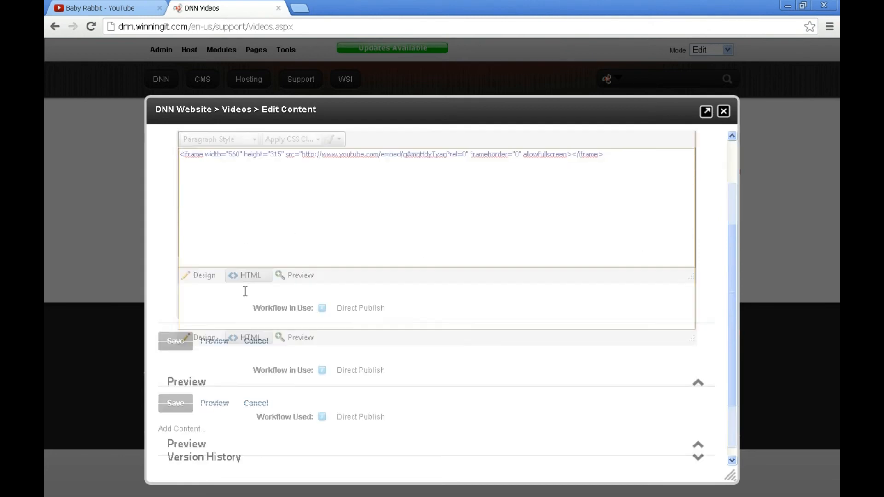
click(175, 341)
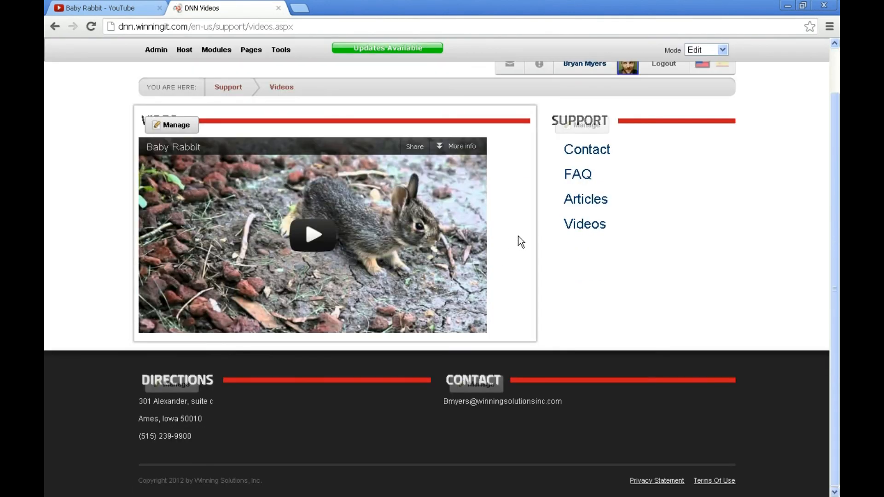
mouse_move(369, 247)
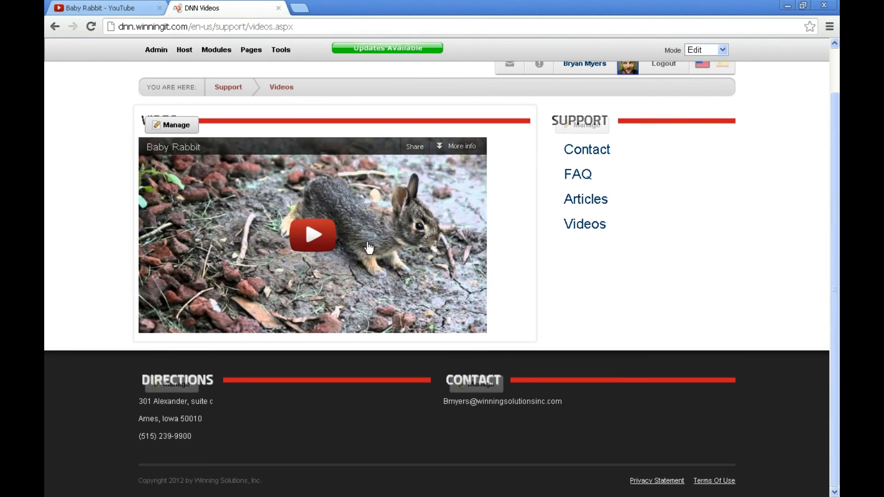
mouse_move(522, 253)
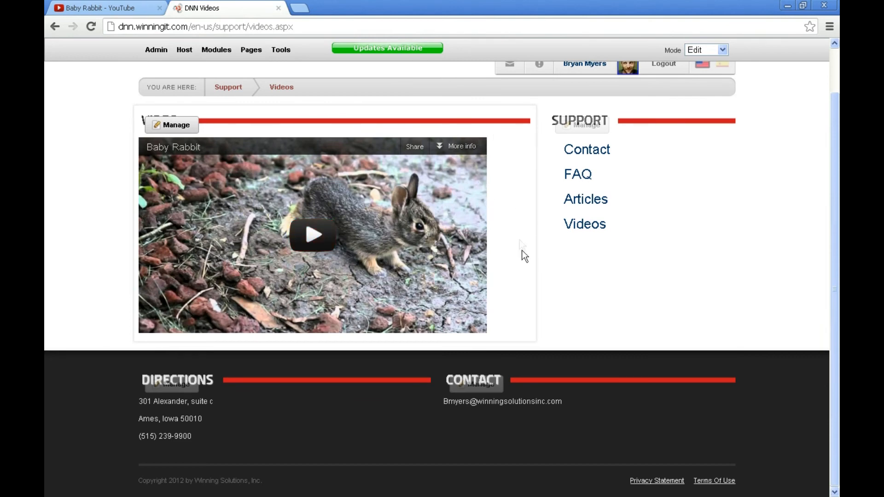
mouse_move(462, 157)
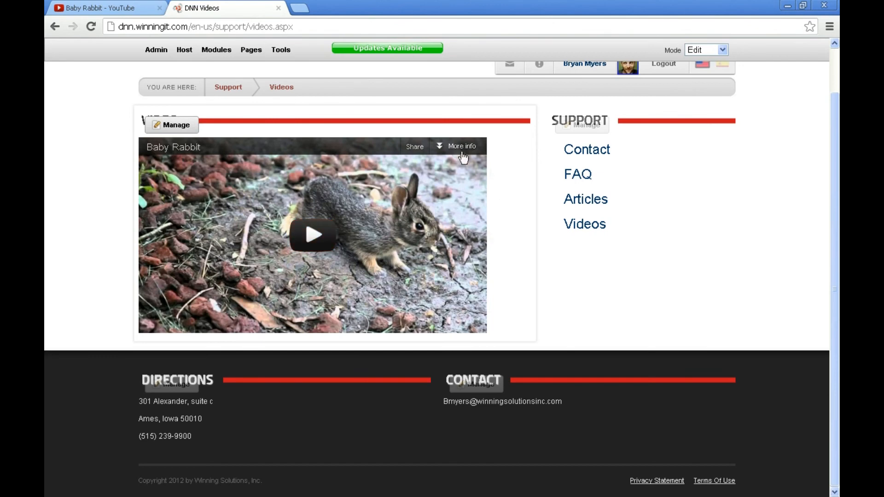
mouse_move(466, 295)
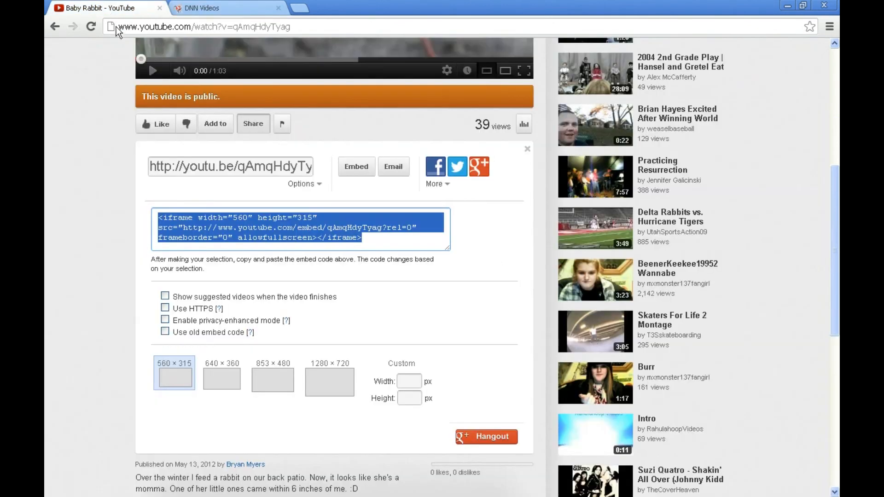
mouse_move(193, 333)
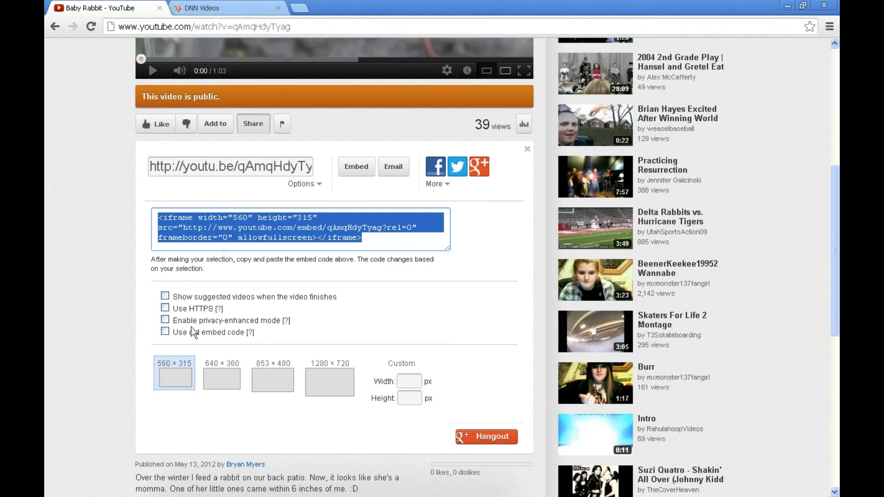
click(203, 8)
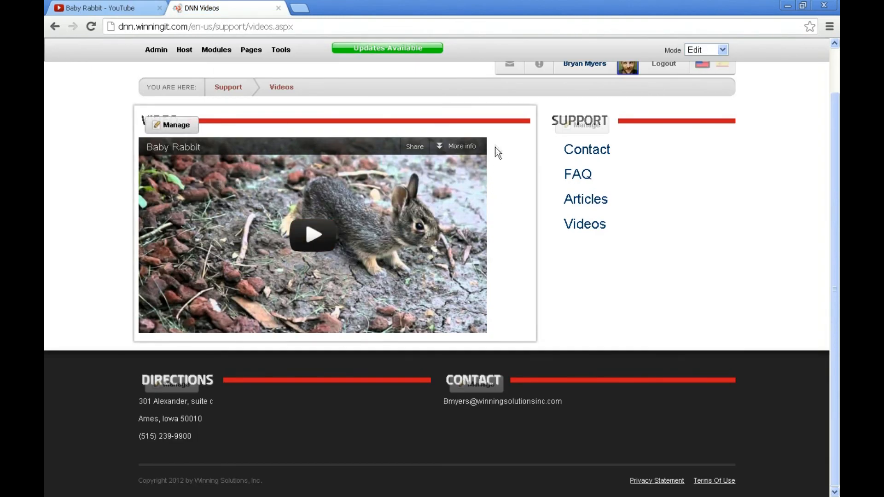
mouse_move(220, 128)
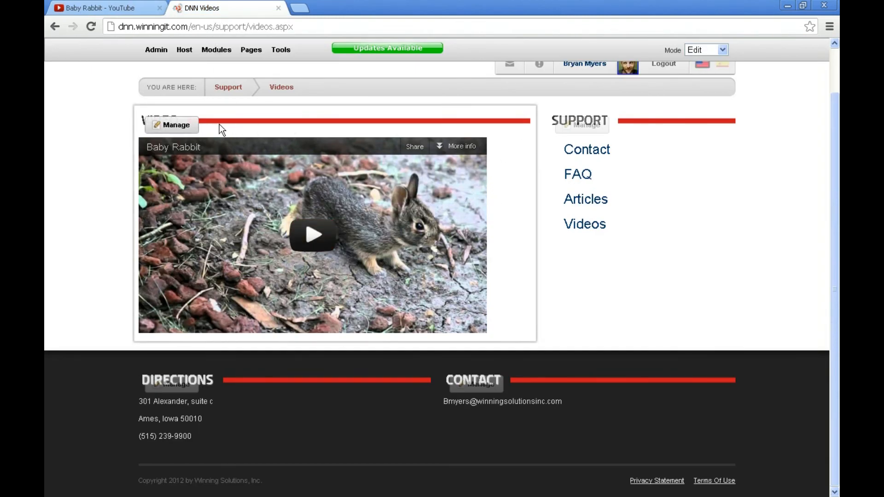
click(101, 8)
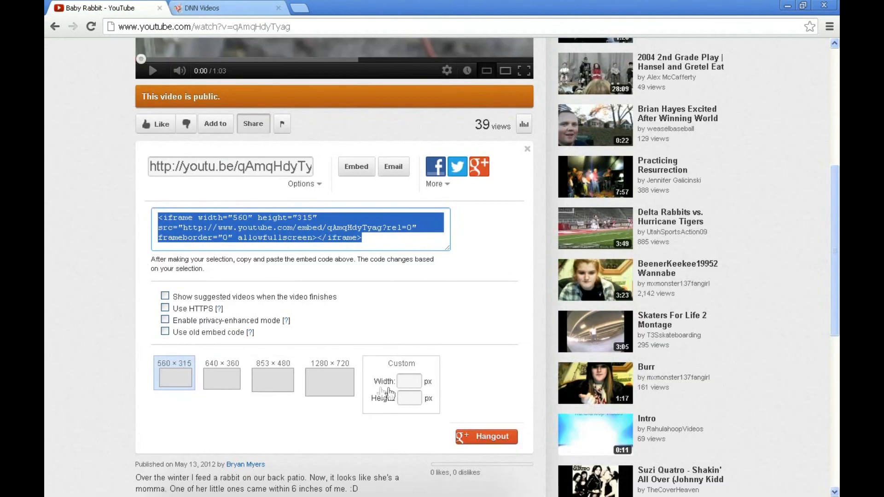
click(200, 8)
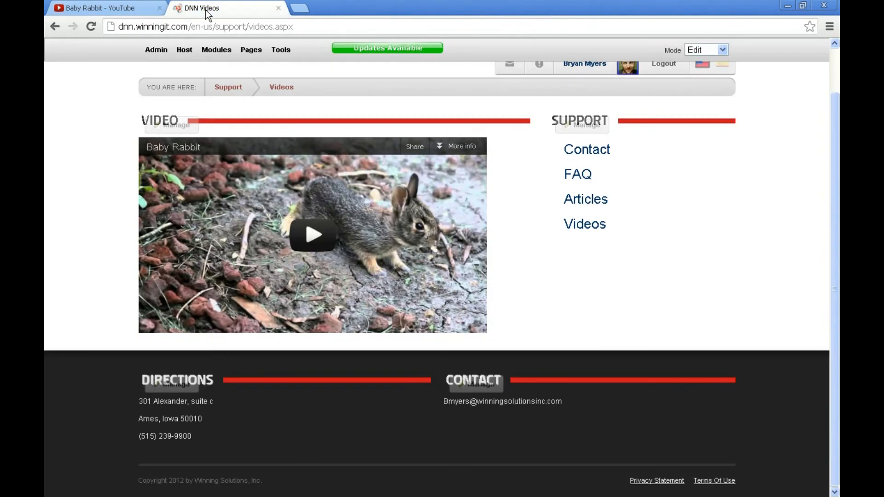
- Start the embedded Baby Rabbit clip with the player's play button
click(311, 235)
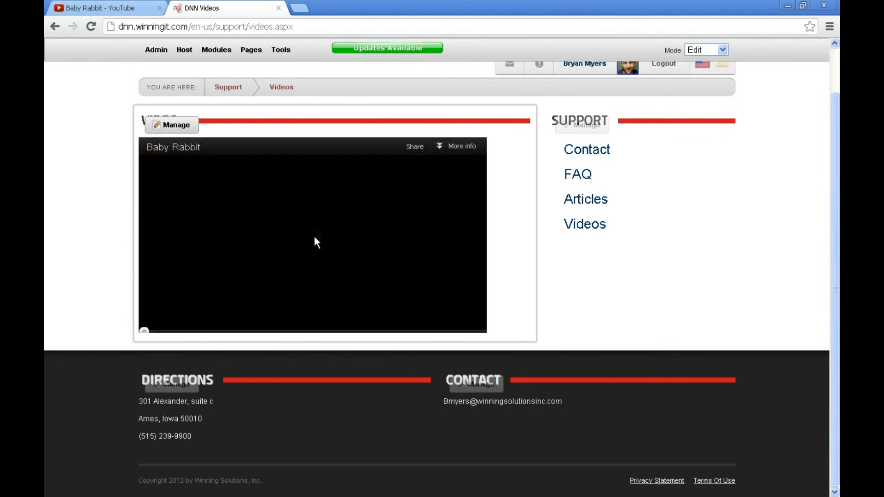
click(314, 237)
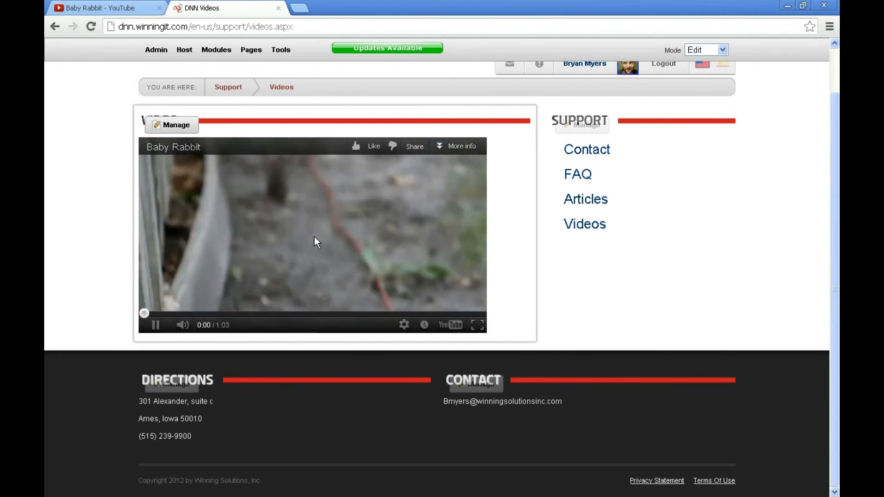